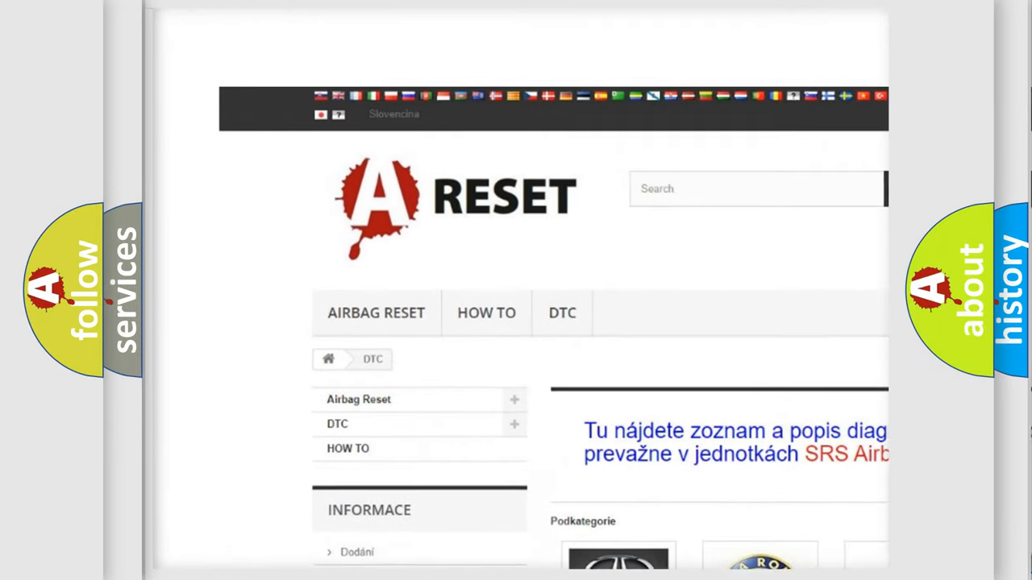
scroll(down, 3)
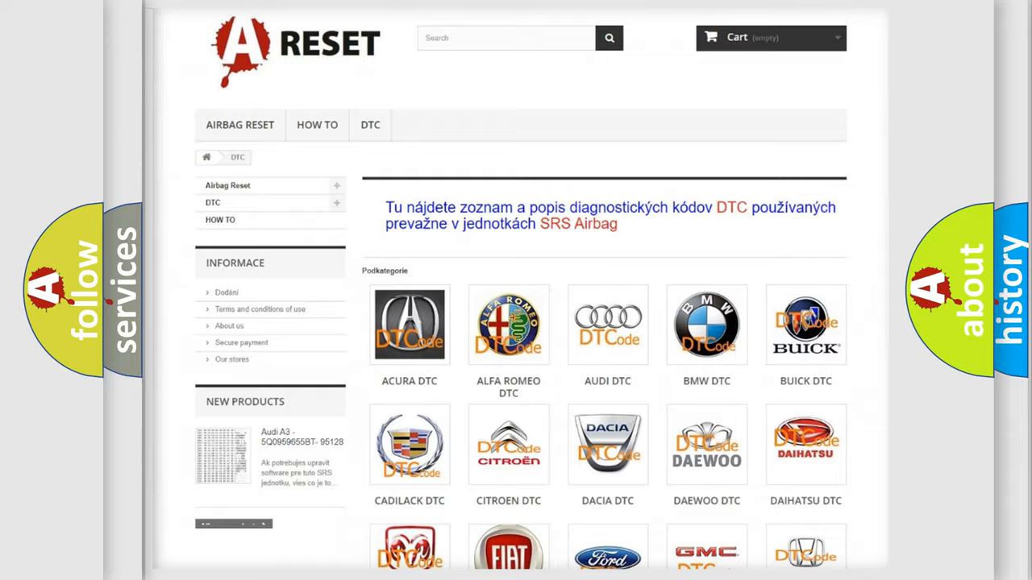
scroll(down, 3)
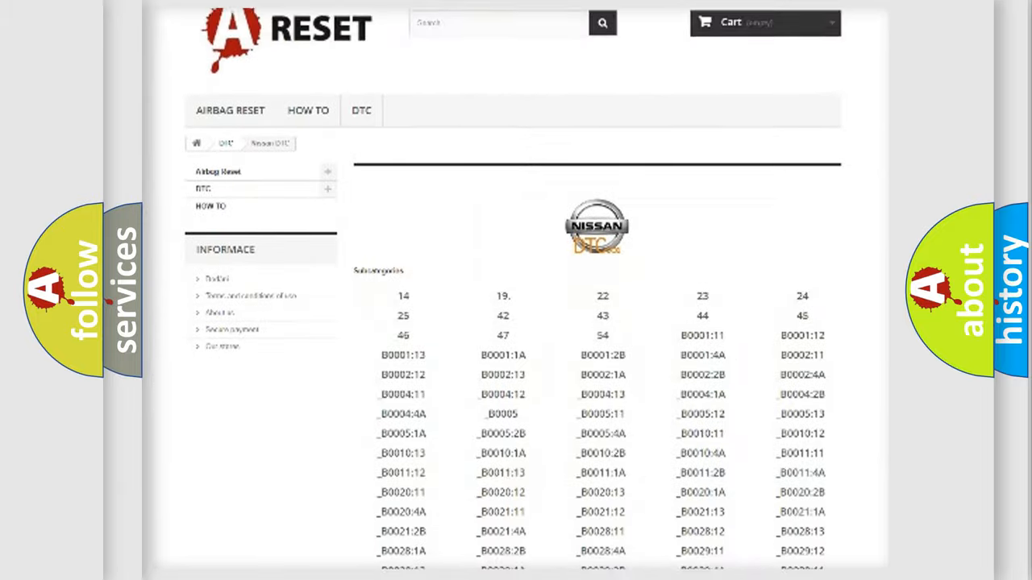
scroll(down, 3)
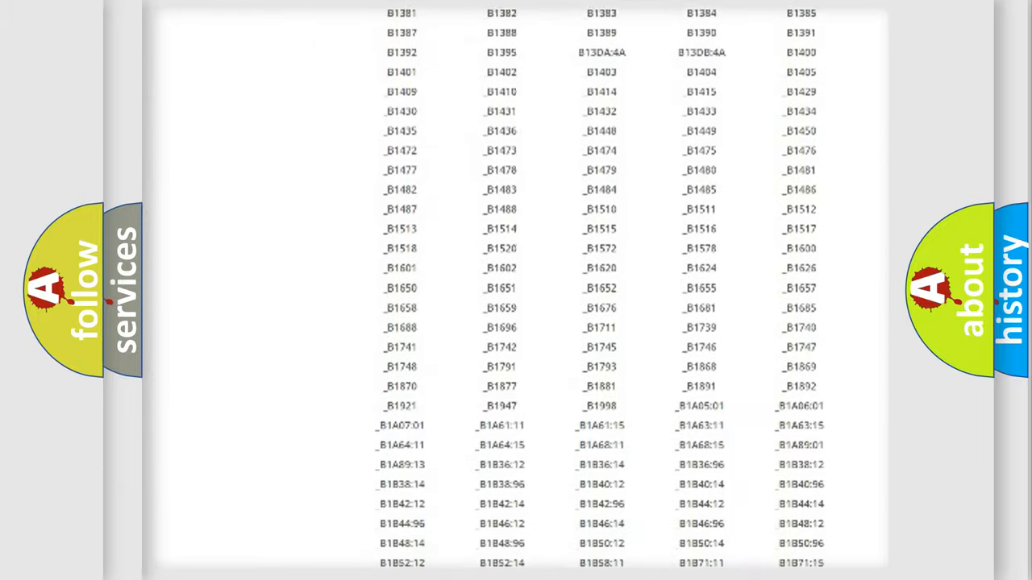